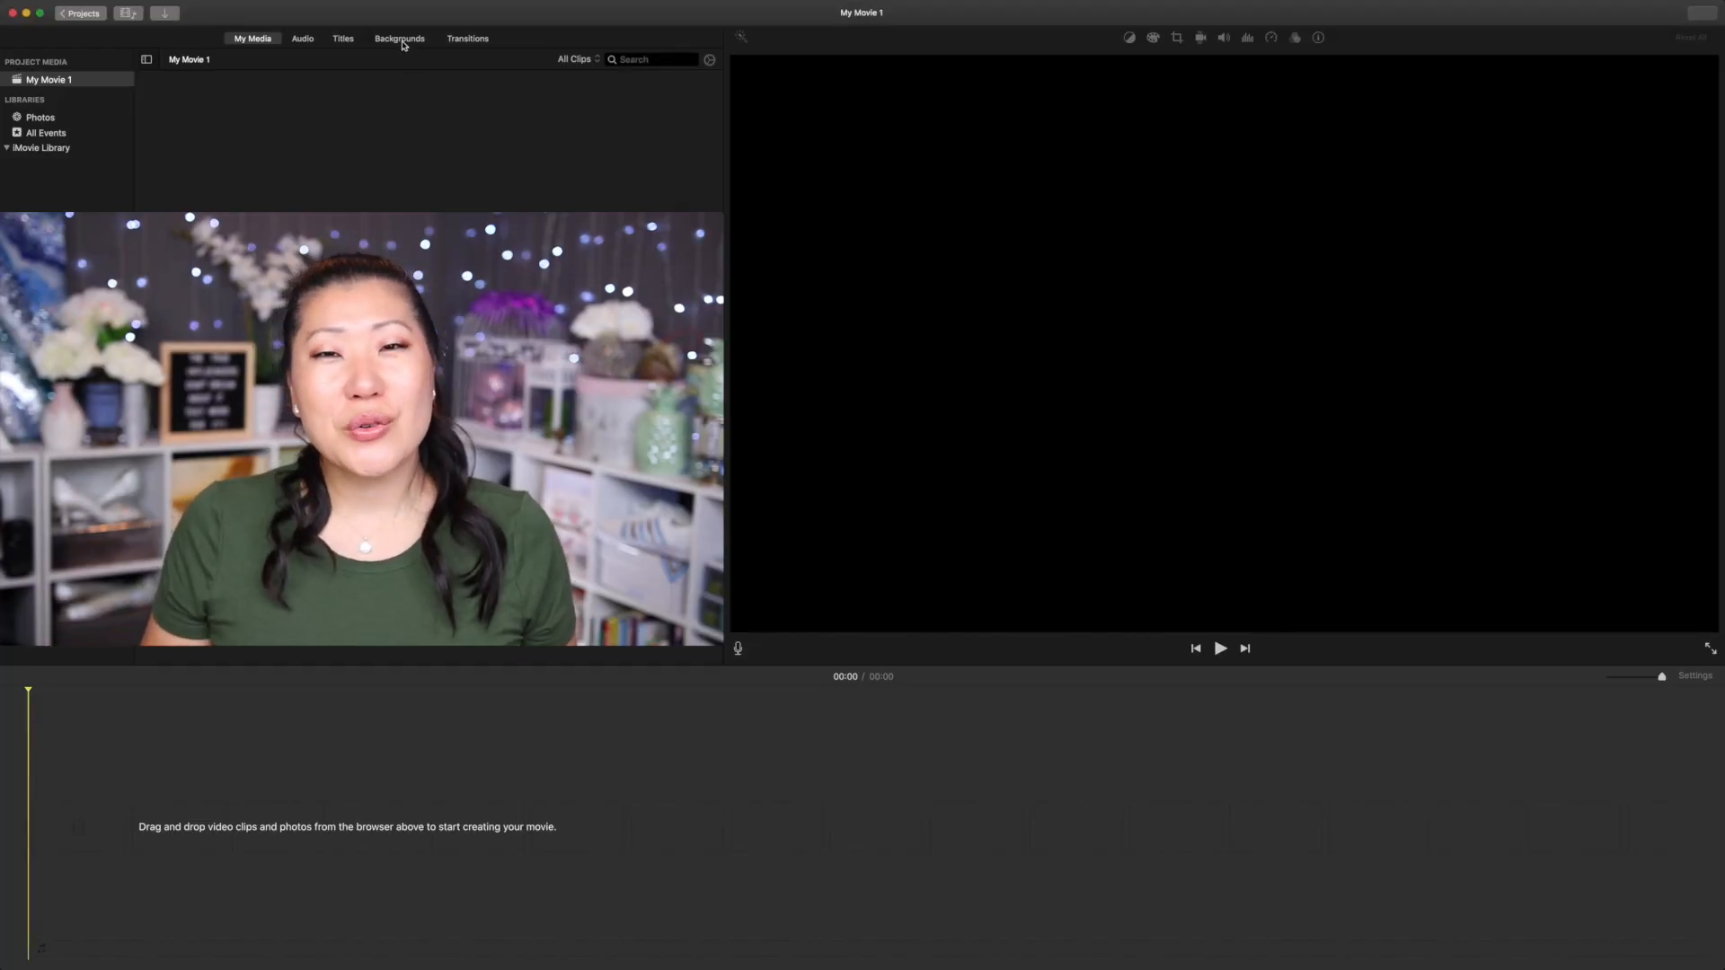
Show the Maps & Backgrounds collection and preview a map with a San Francisco marker
left_click(399, 38)
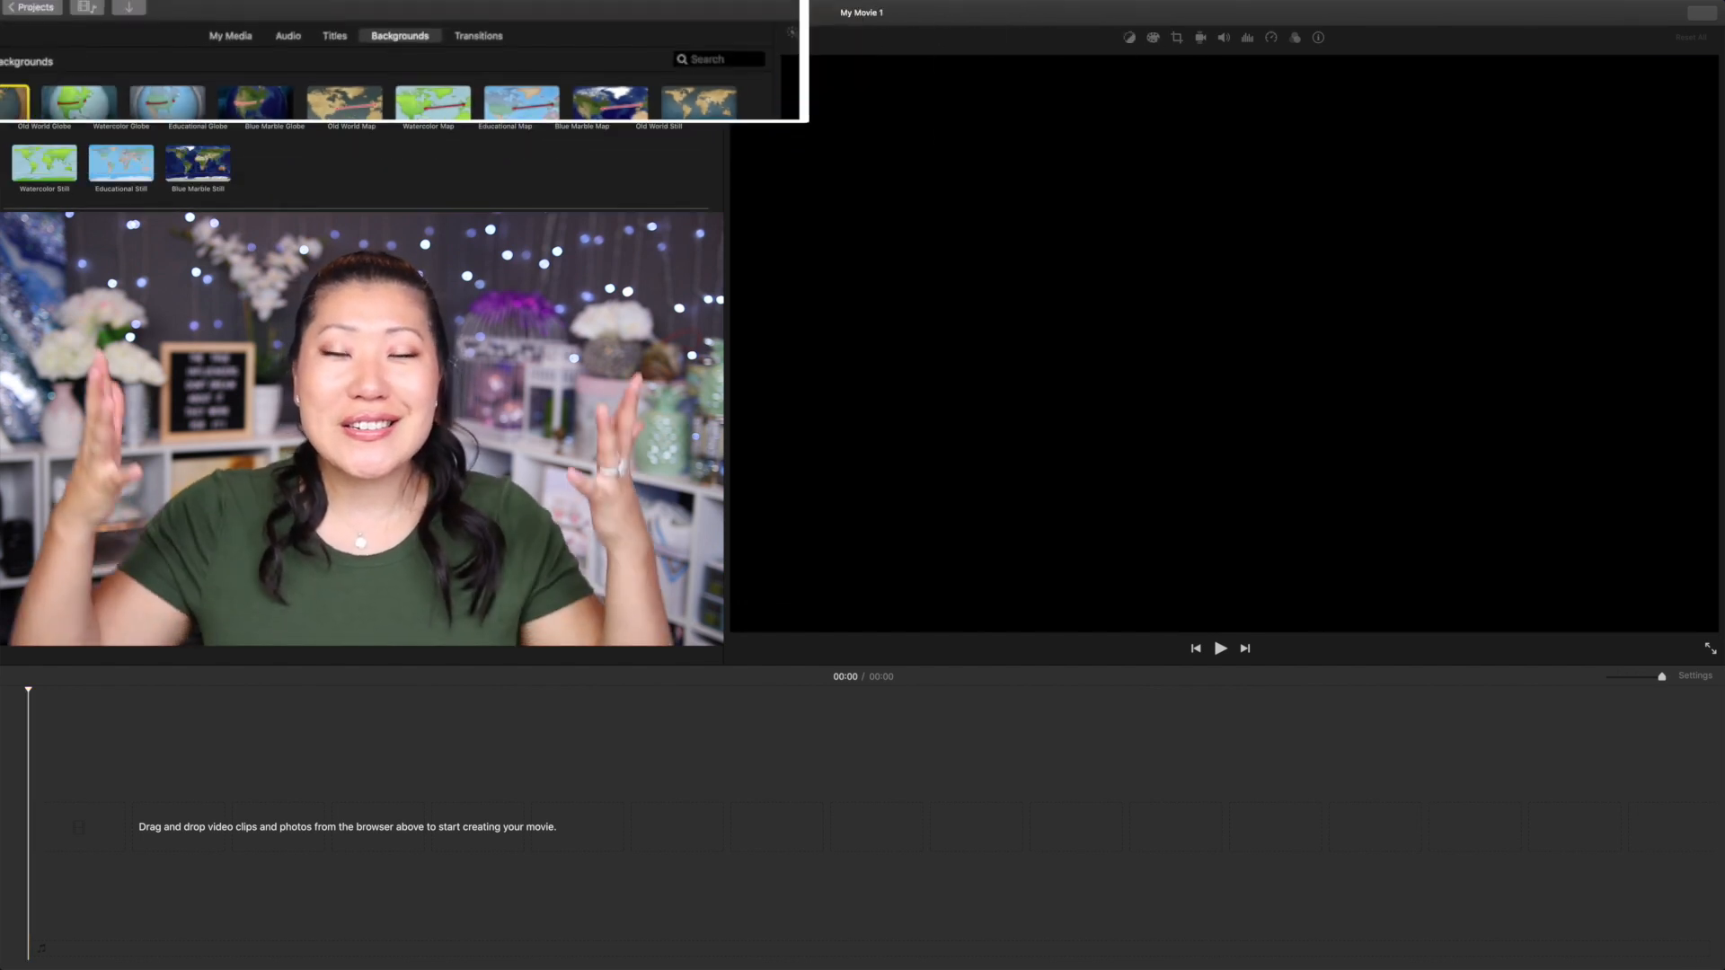
left_click(122, 99)
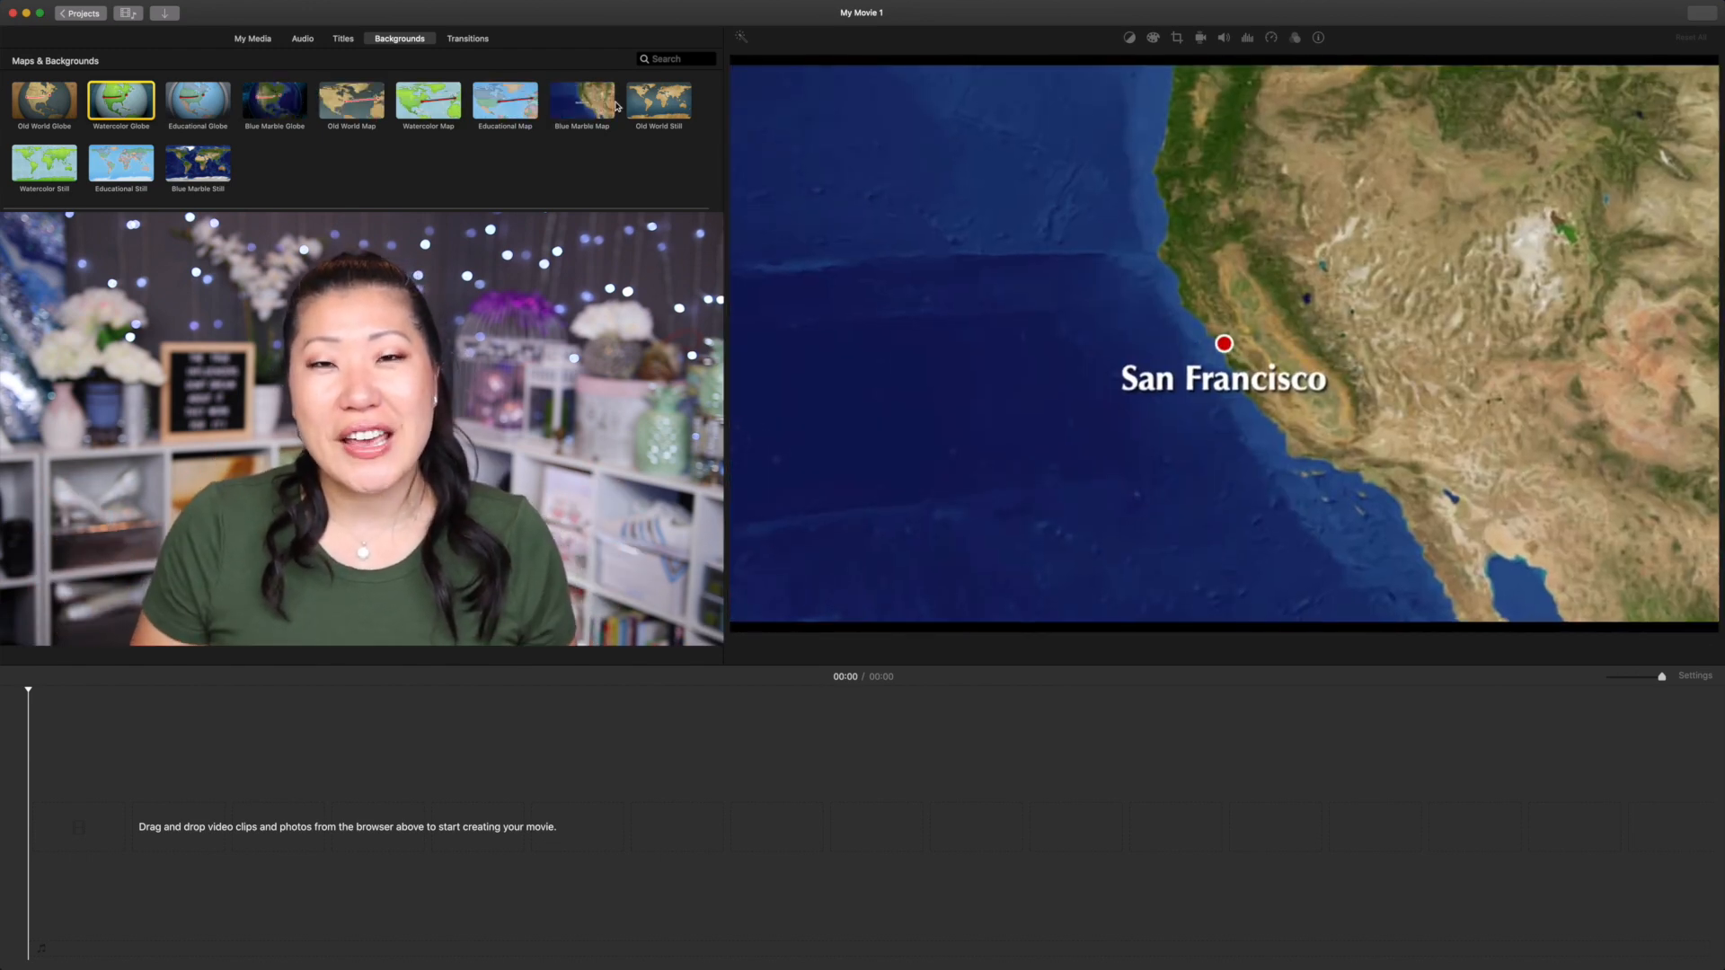
Place the Blue Marble Map on the timeline with its route starting at Seattle, Washington
left_click(582, 101)
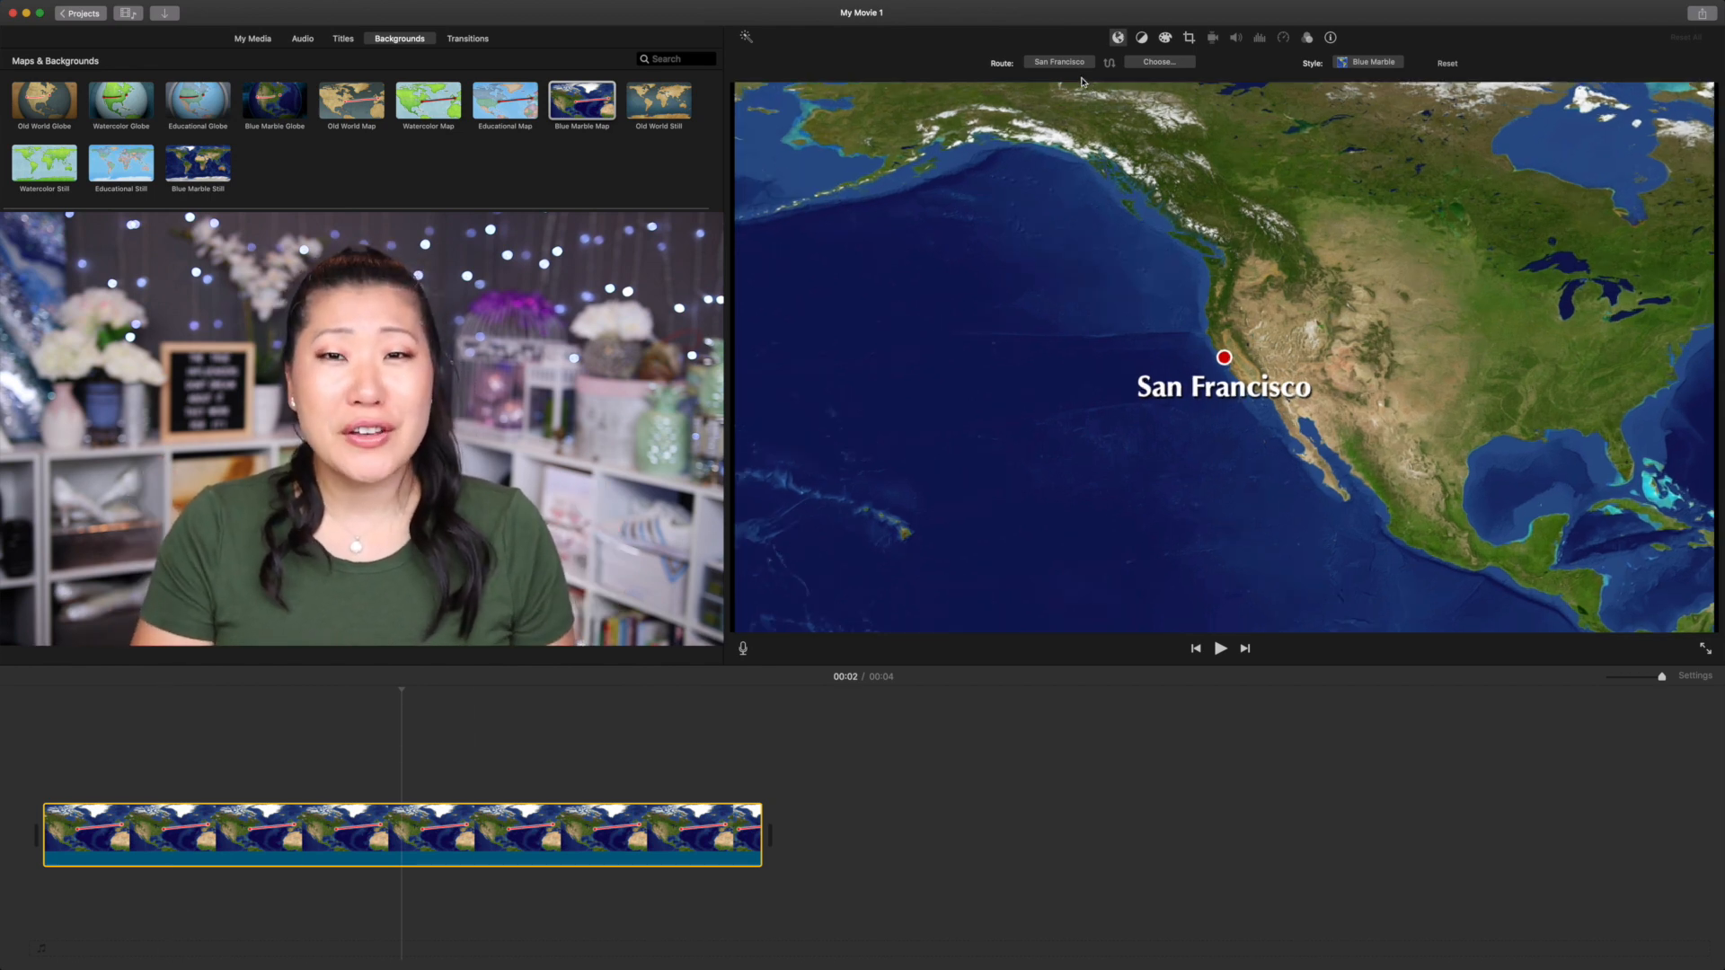
left_click(1058, 61)
type("seattle")
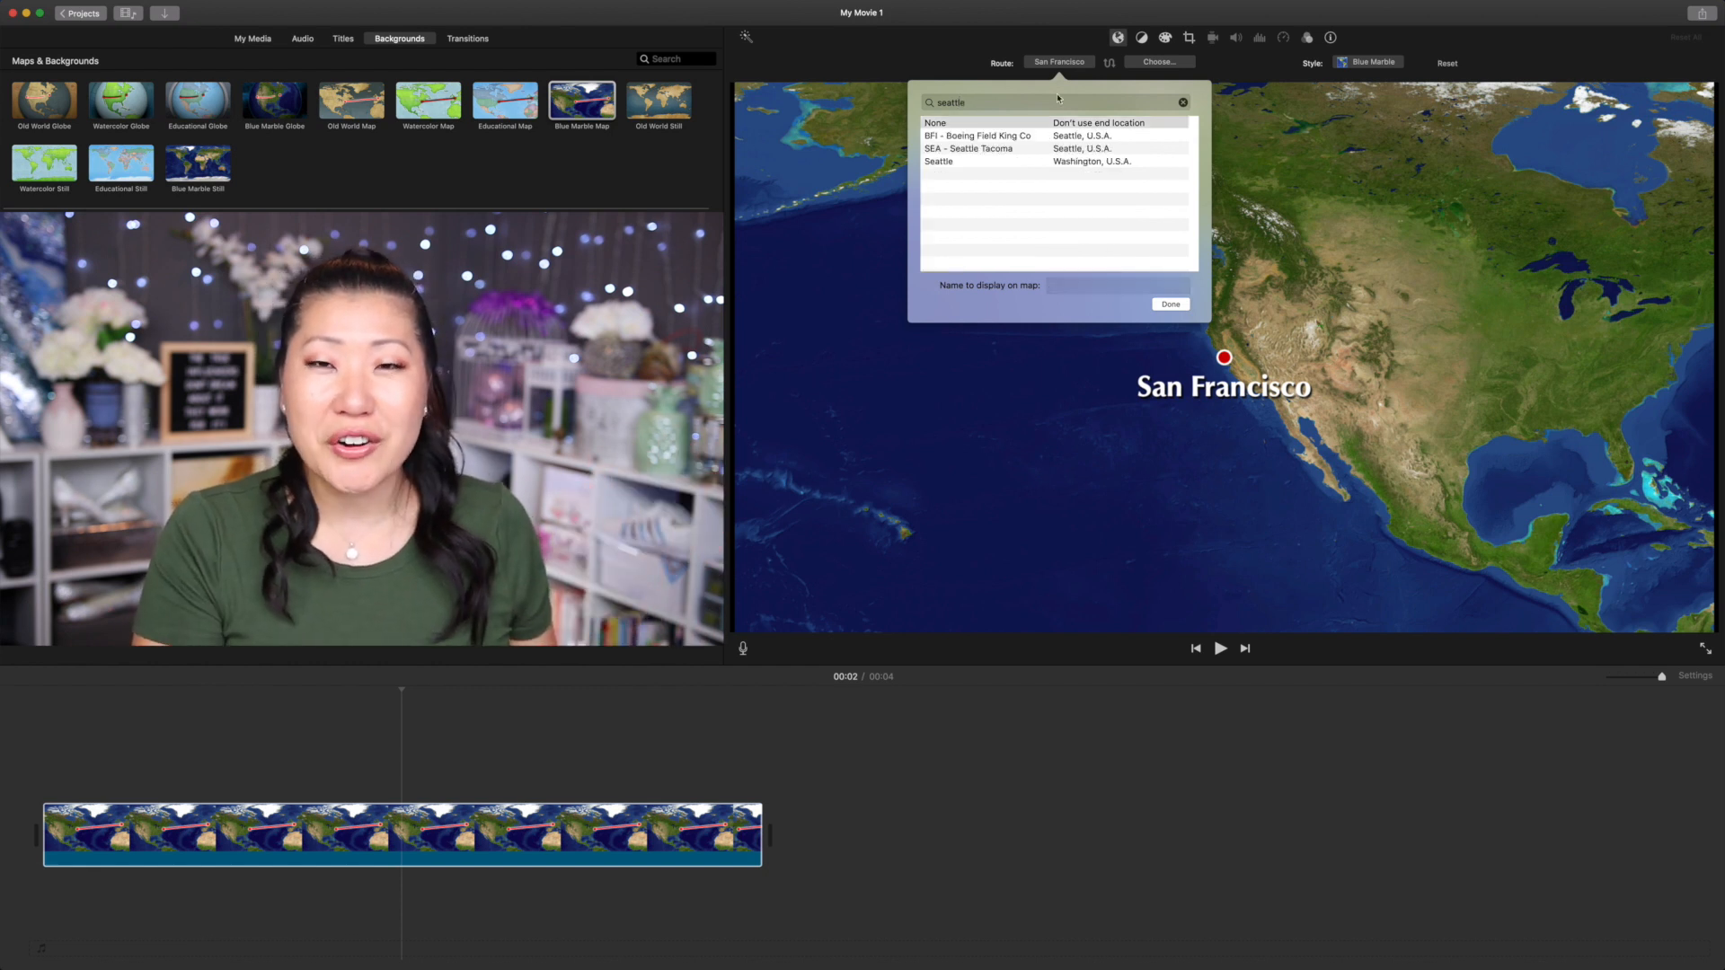
left_click(939, 160)
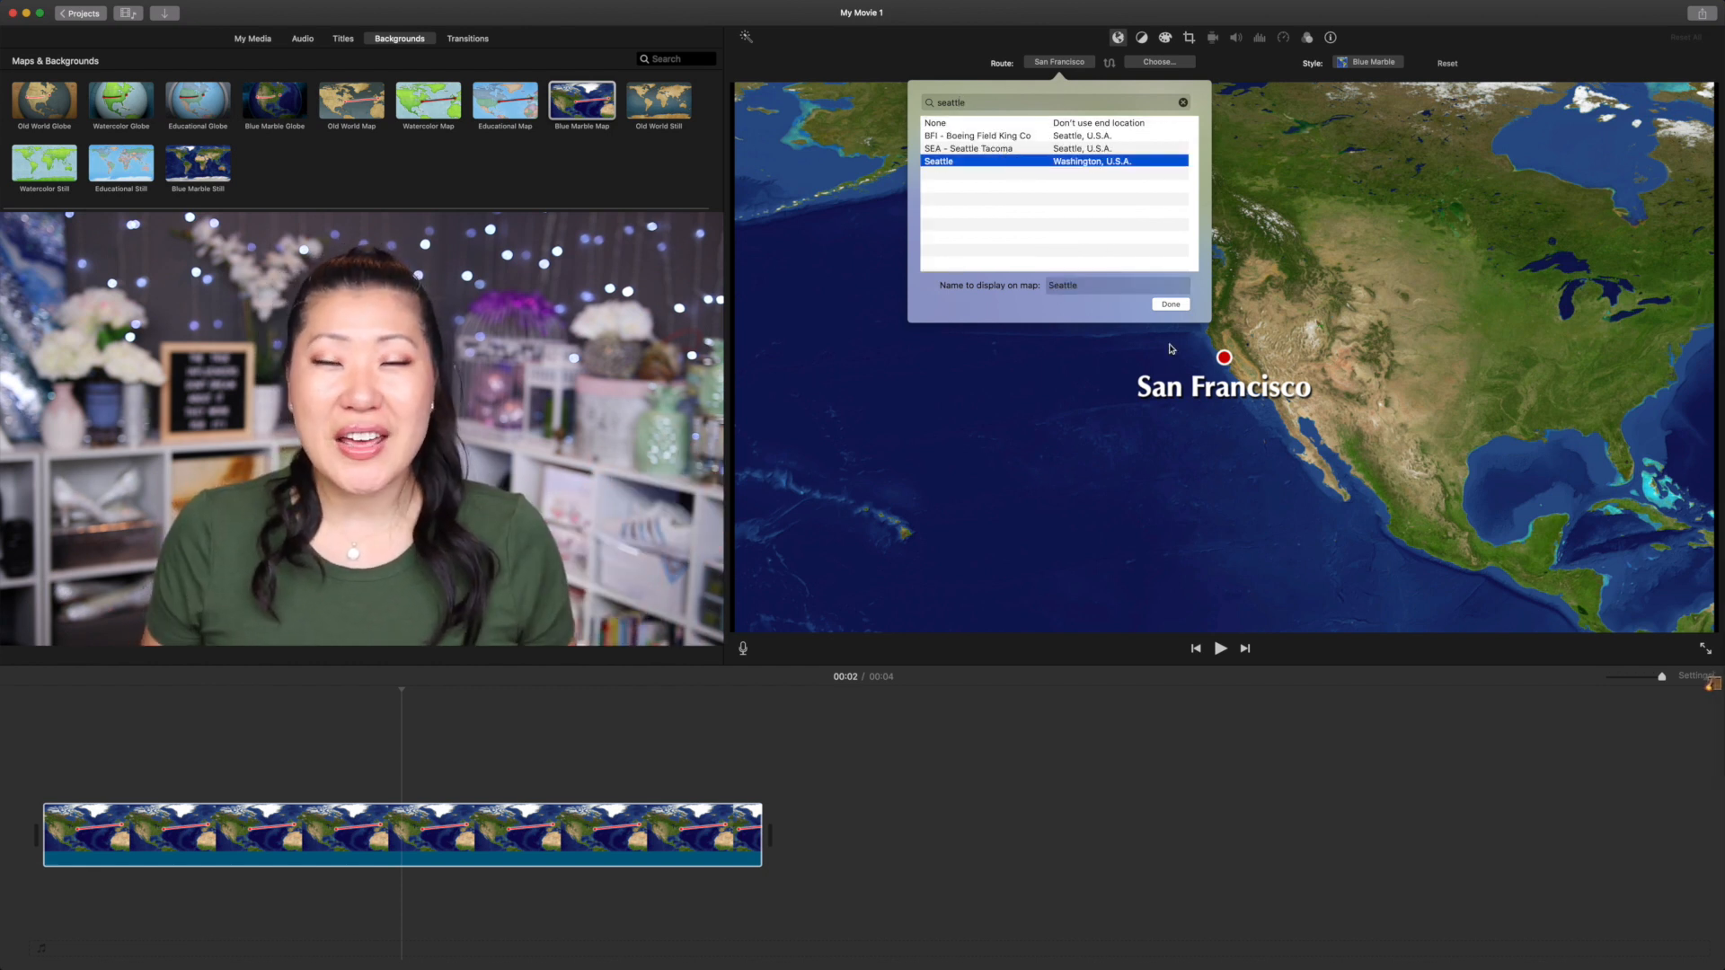
left_click(1170, 304)
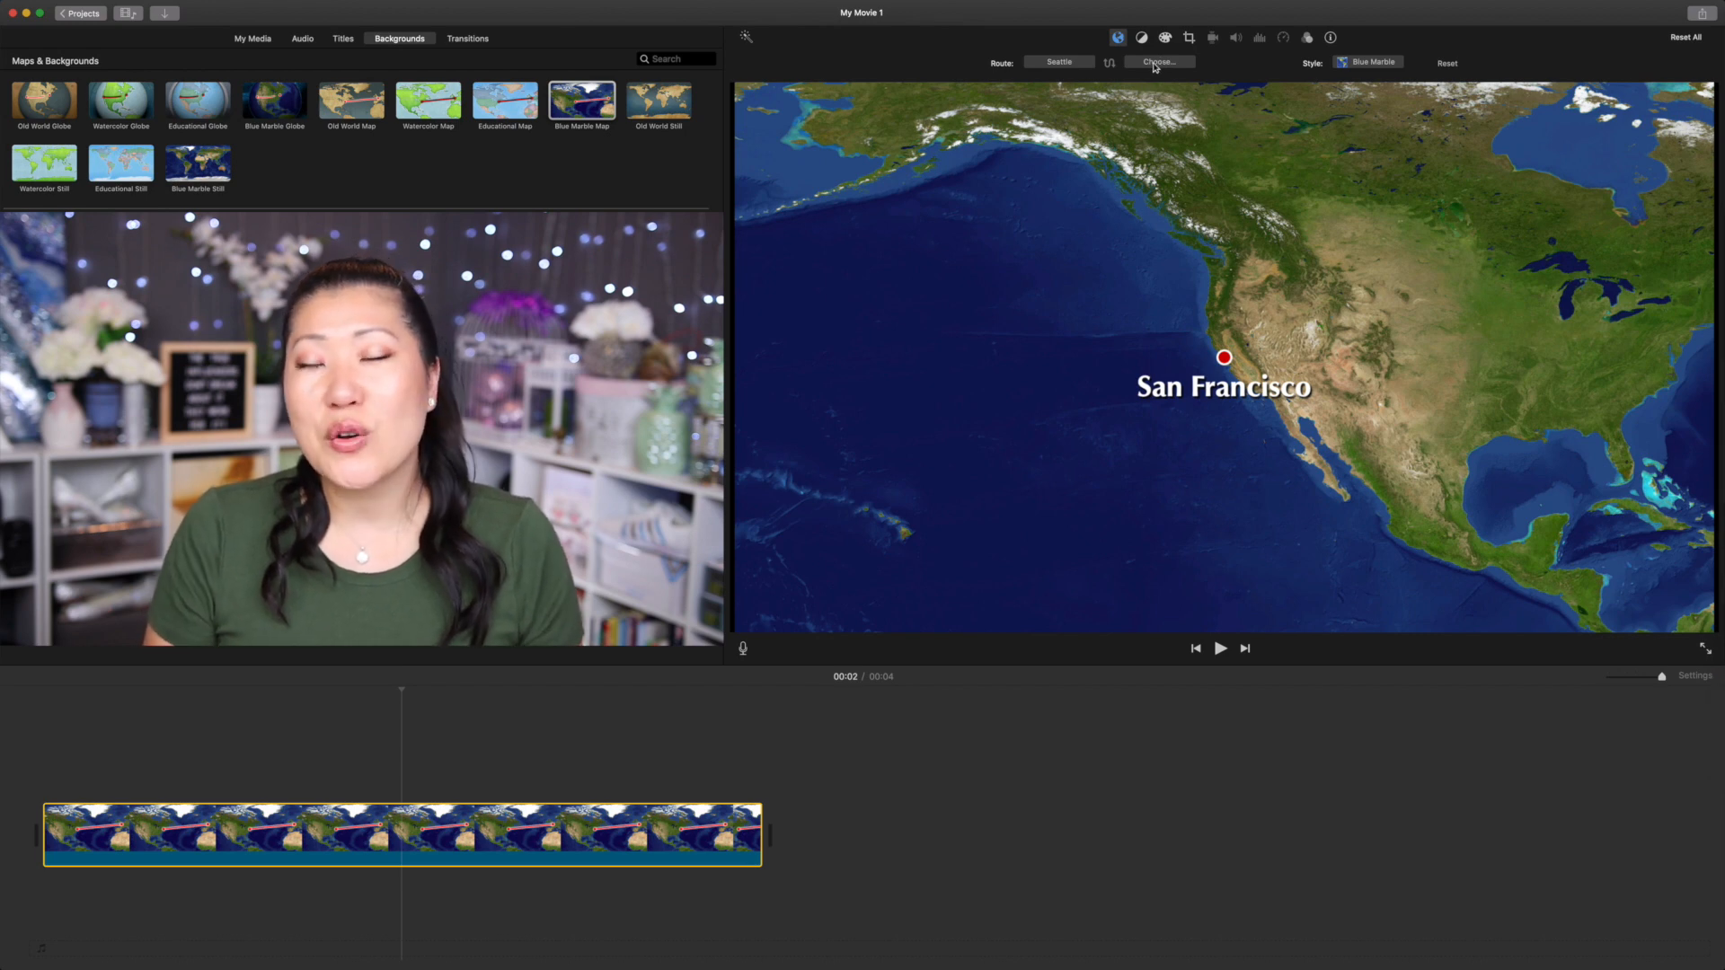
Search 'thailand', set Bangkok as the route's end and play the Seattle-to-Bangkok animation
left_click(1159, 63)
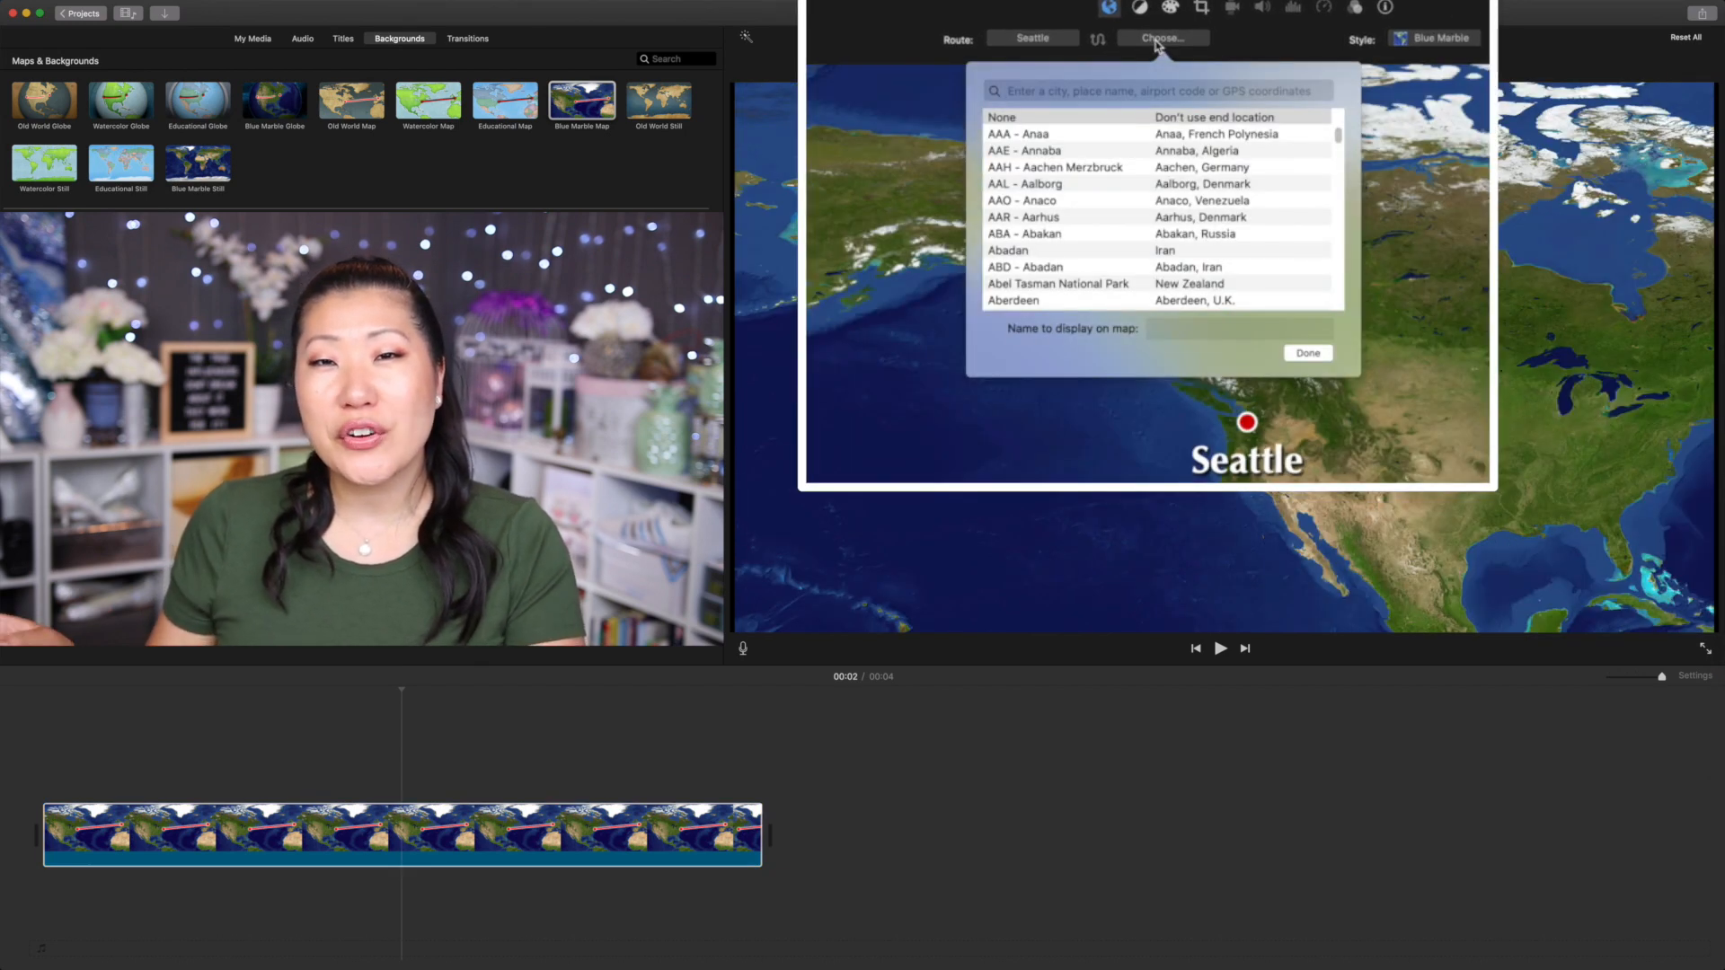
type("thailand")
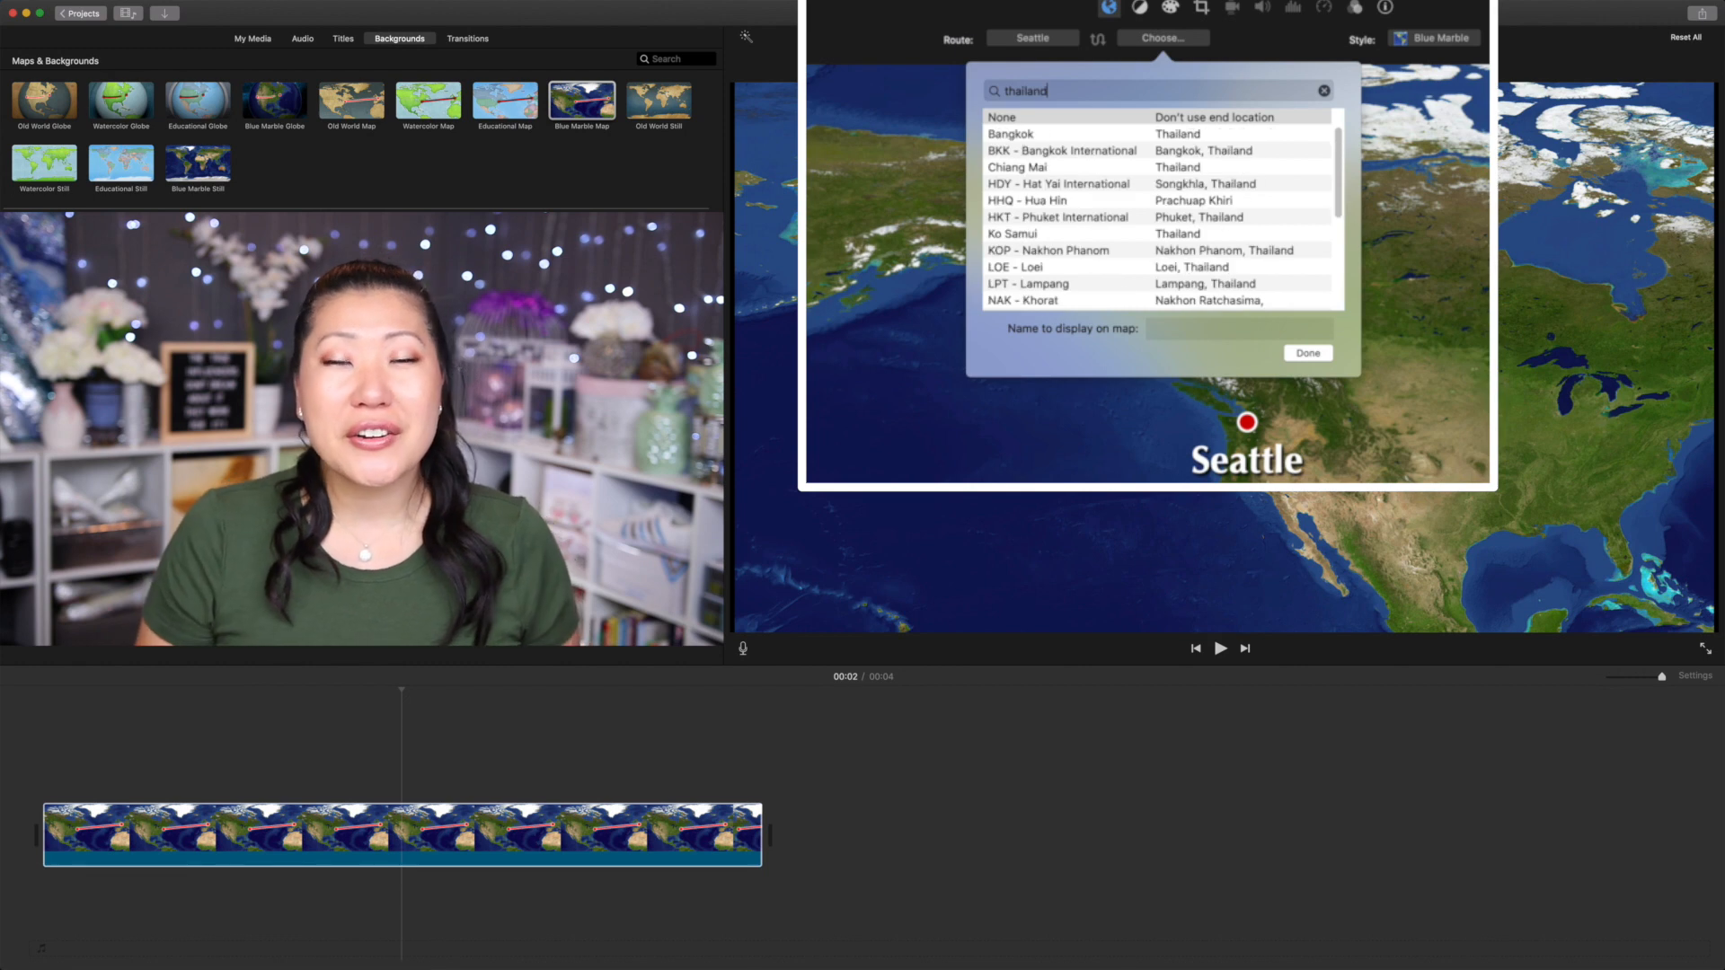
left_click(1010, 133)
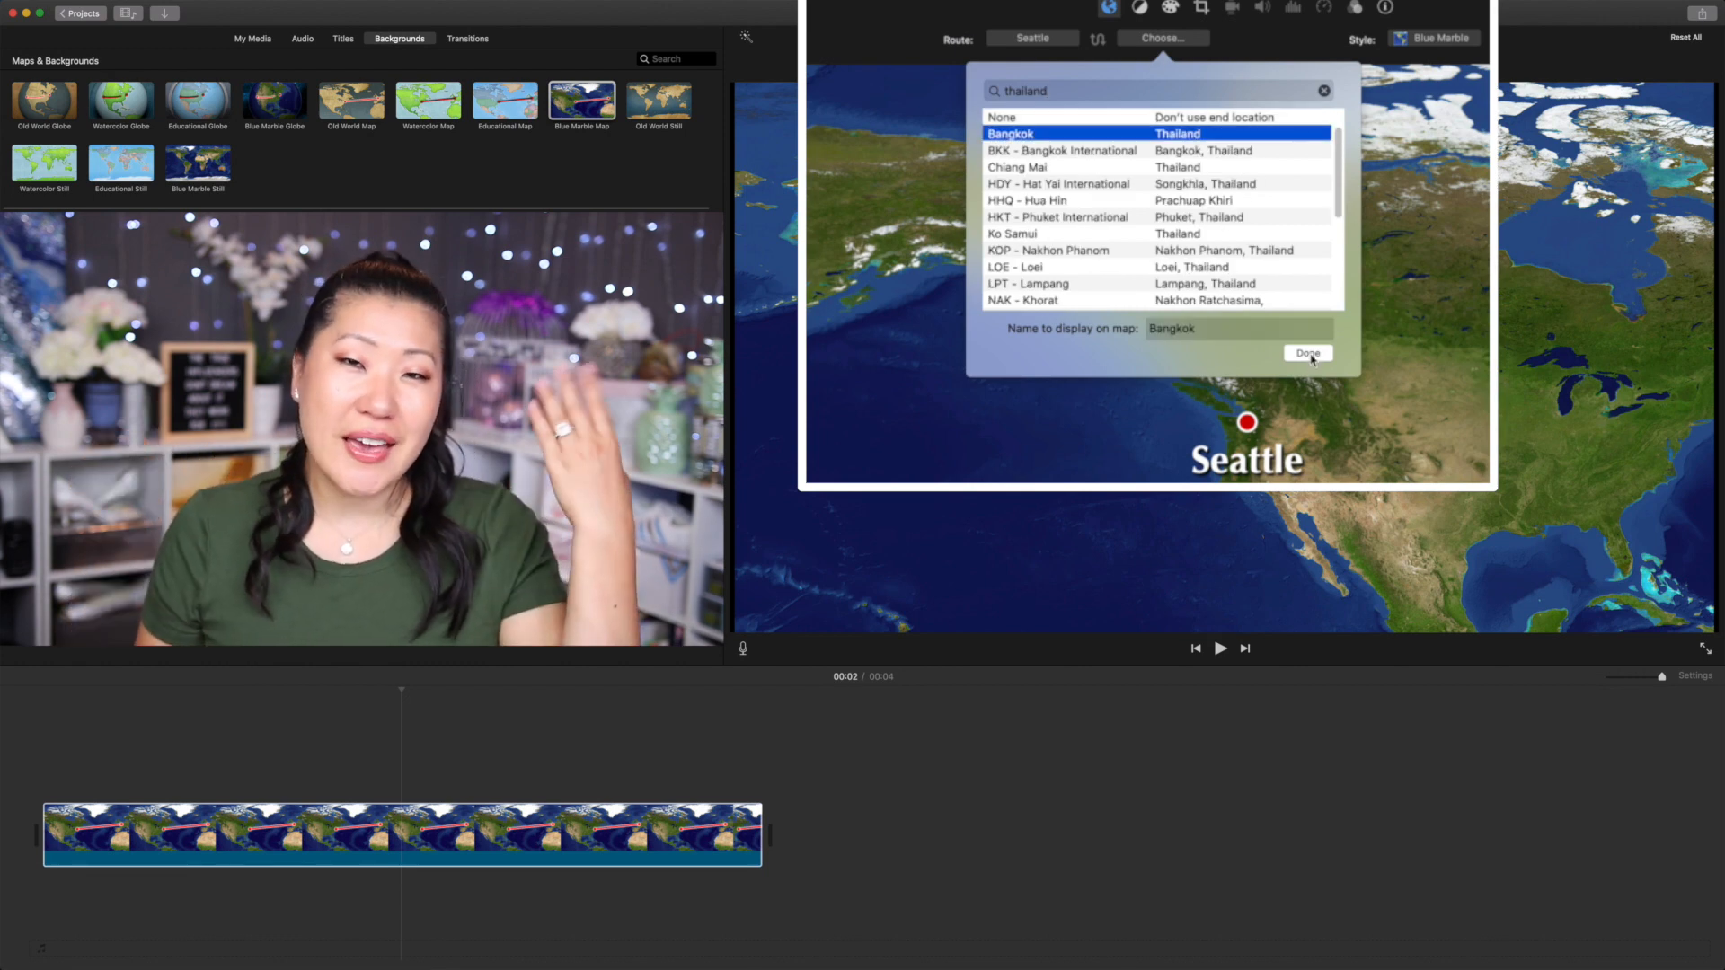
left_click(1307, 354)
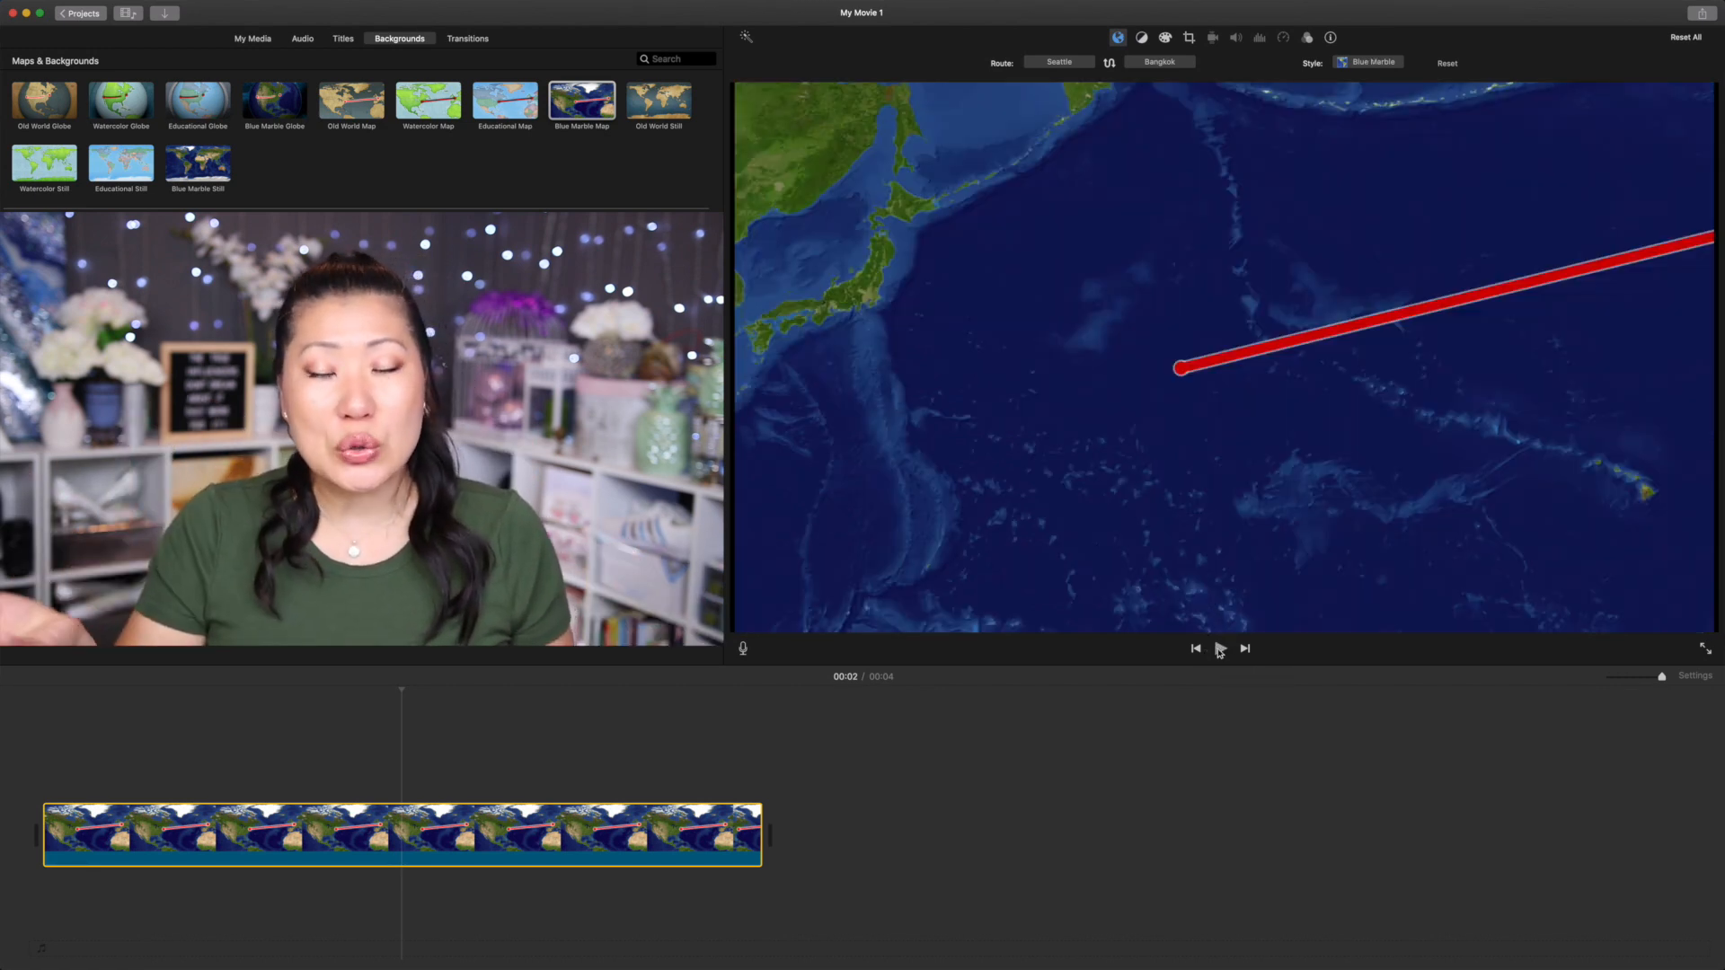
left_click(1218, 649)
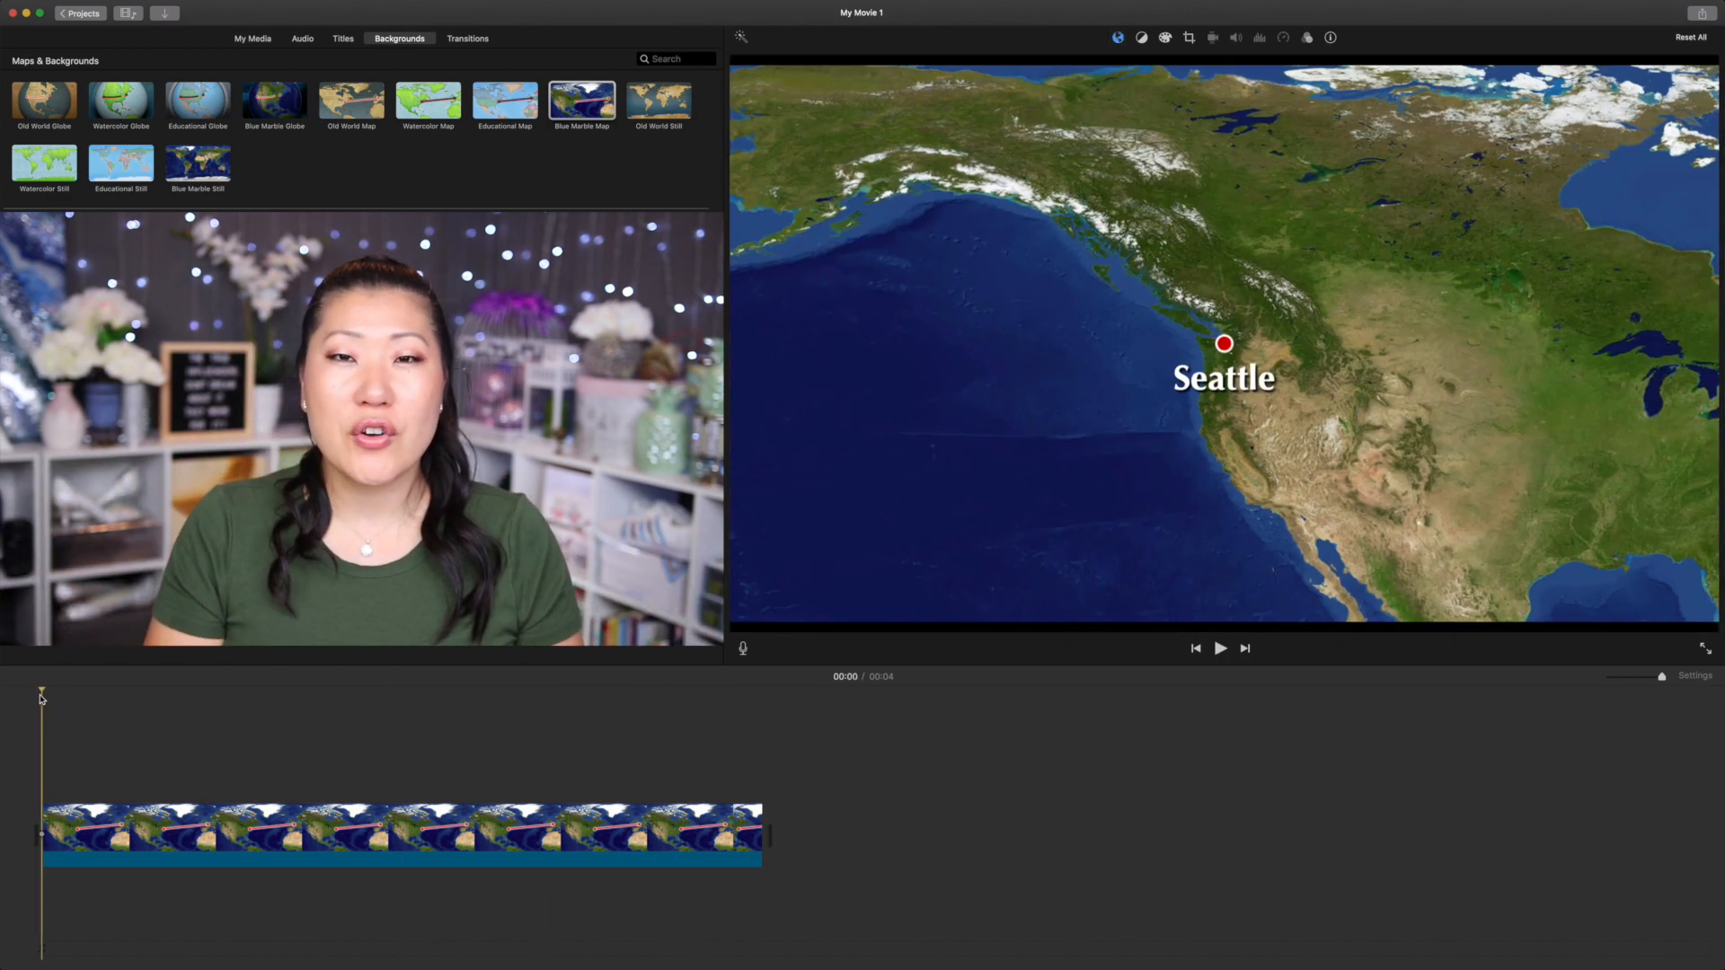
Trim the map clip's right edge down, then stretch it back out to about five seconds
left_click(1219, 648)
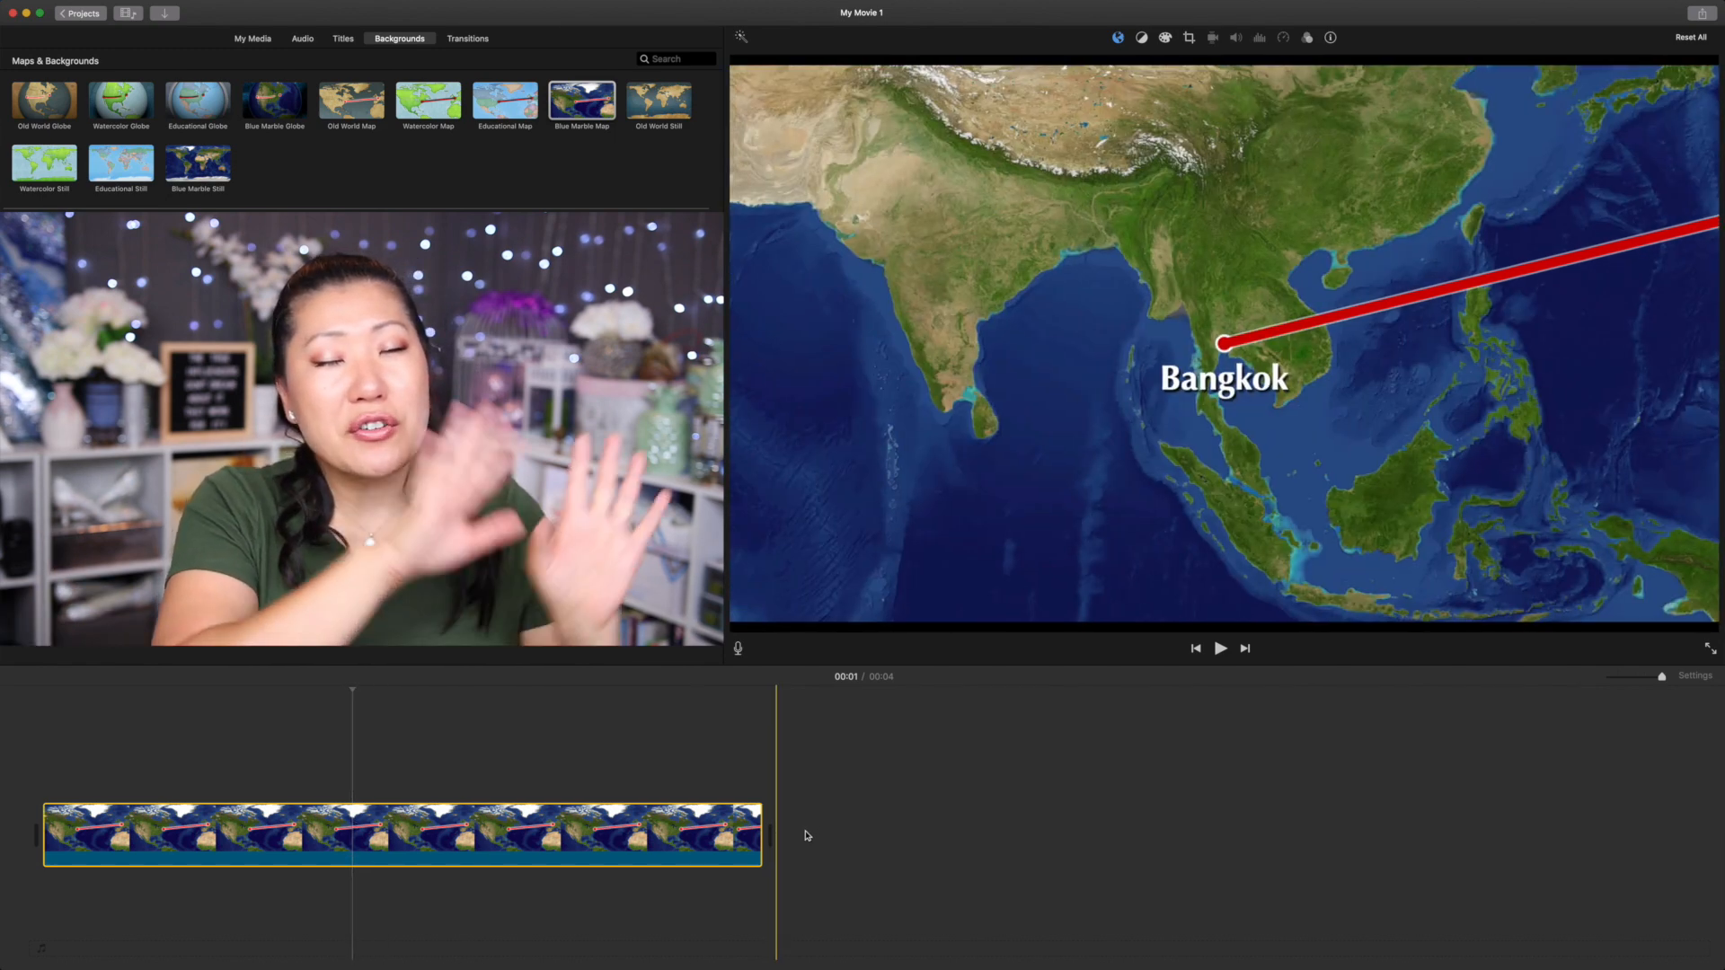
left_click_drag(758, 832, 712, 840)
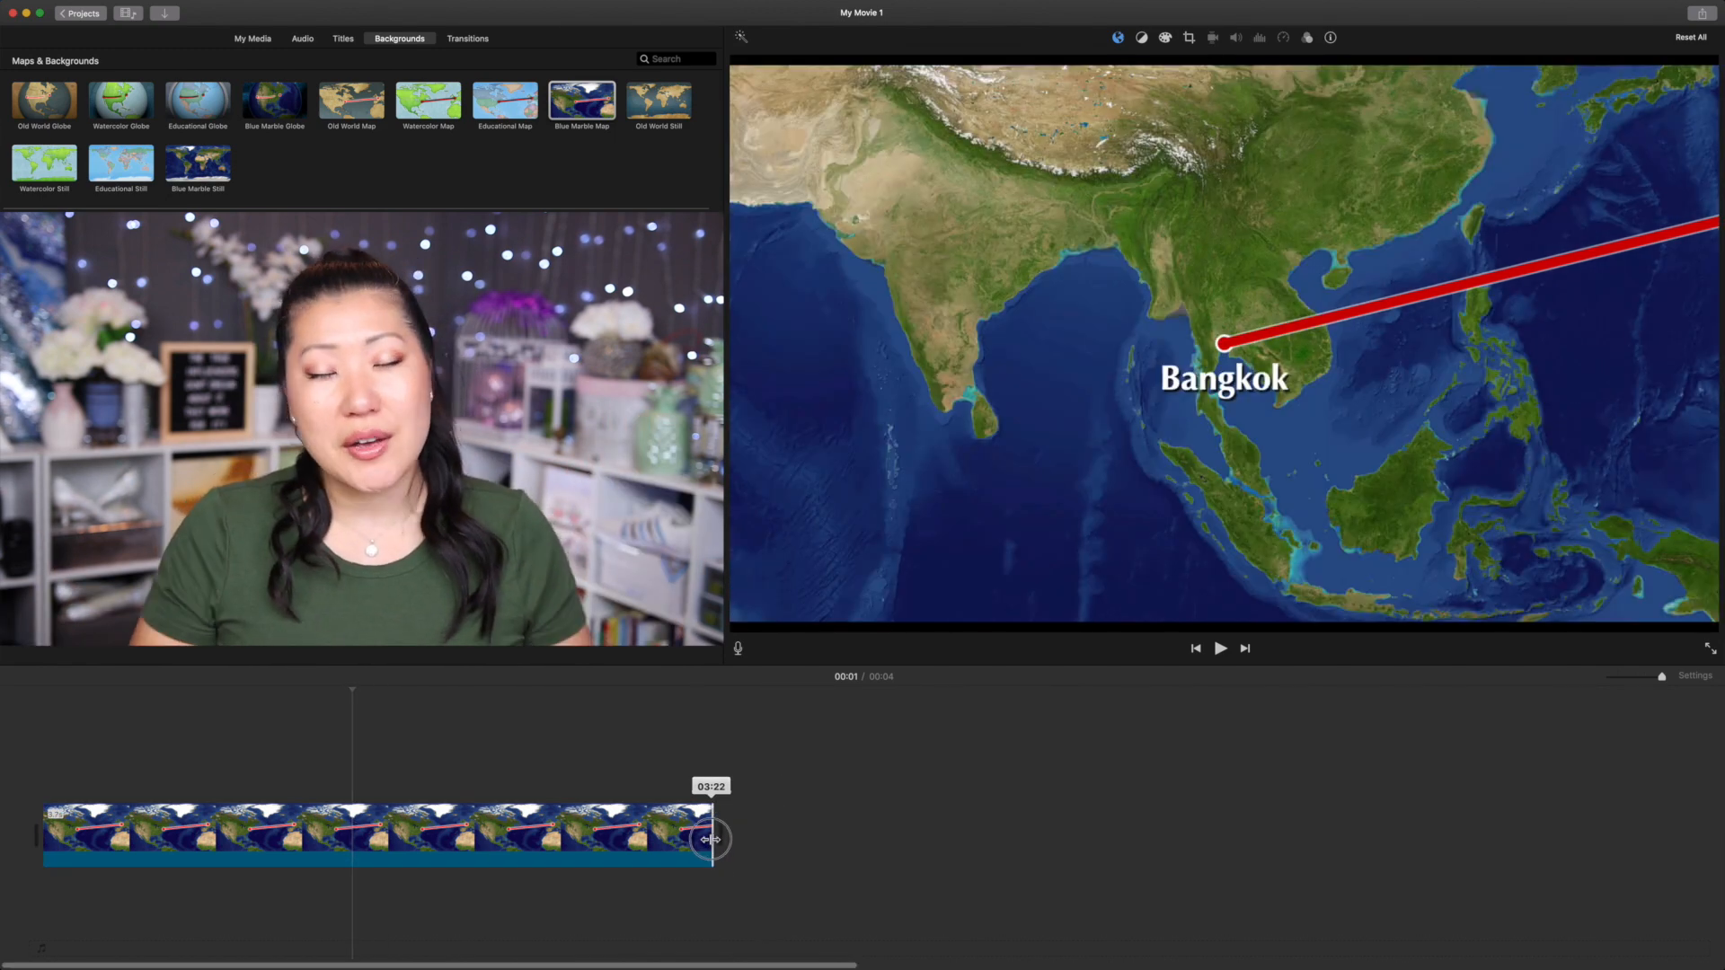
left_click_drag(712, 839, 313, 832)
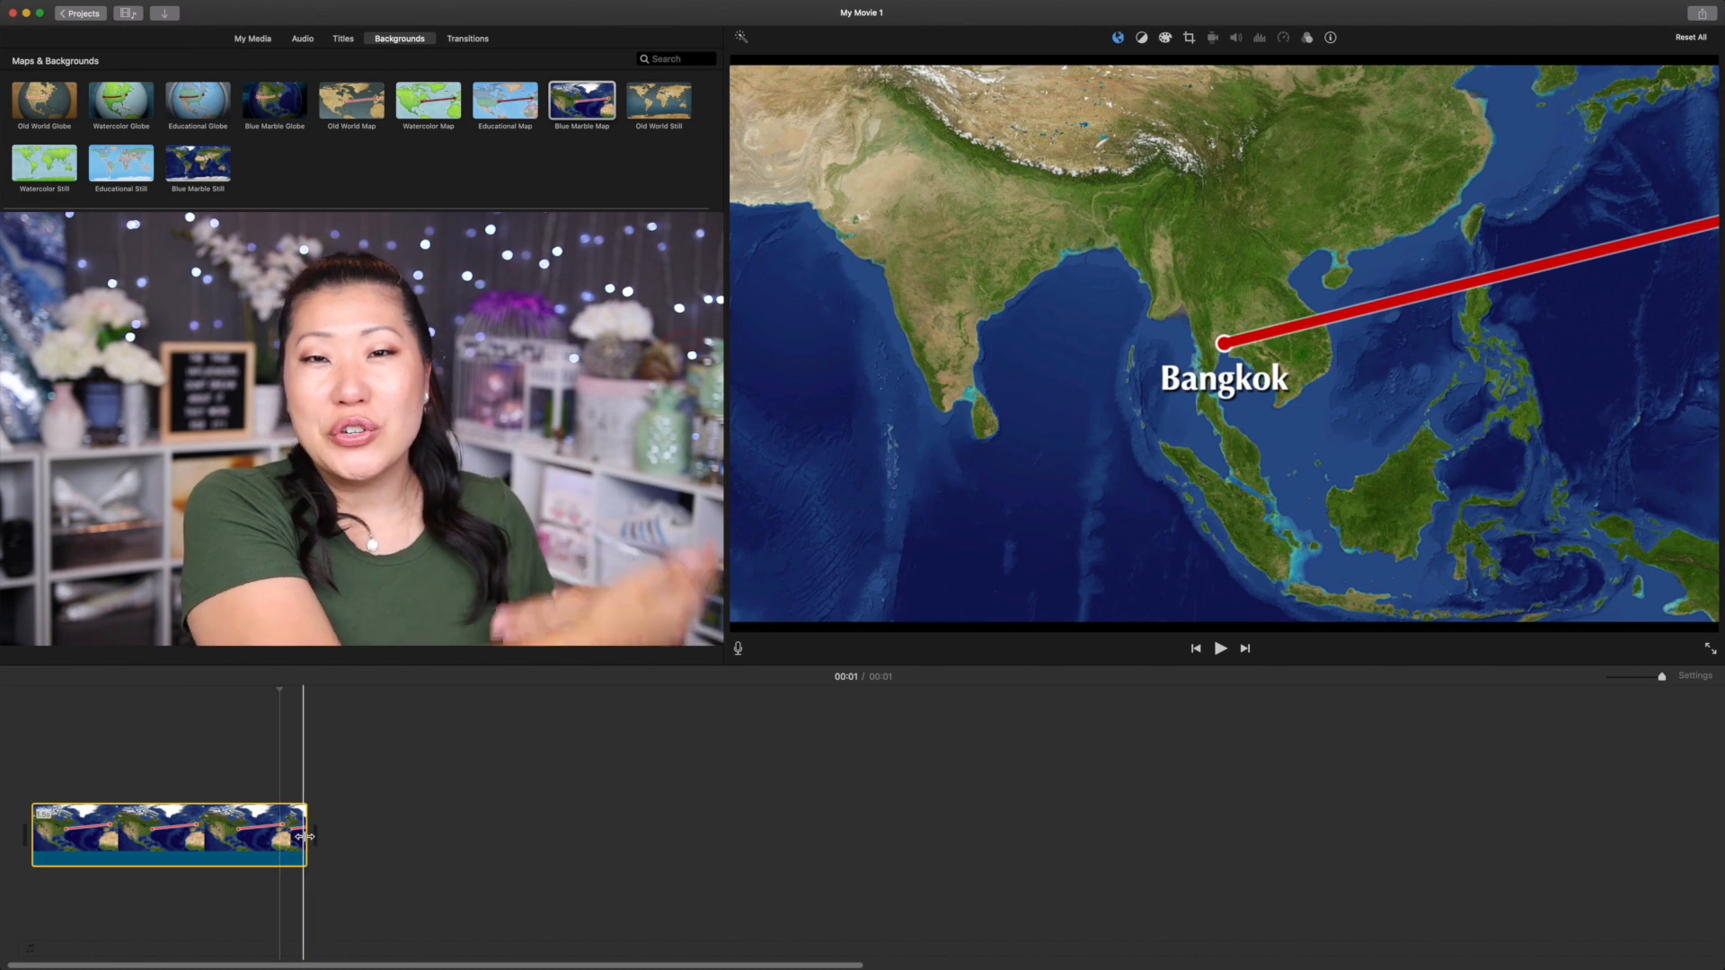
left_click_drag(308, 834, 1062, 825)
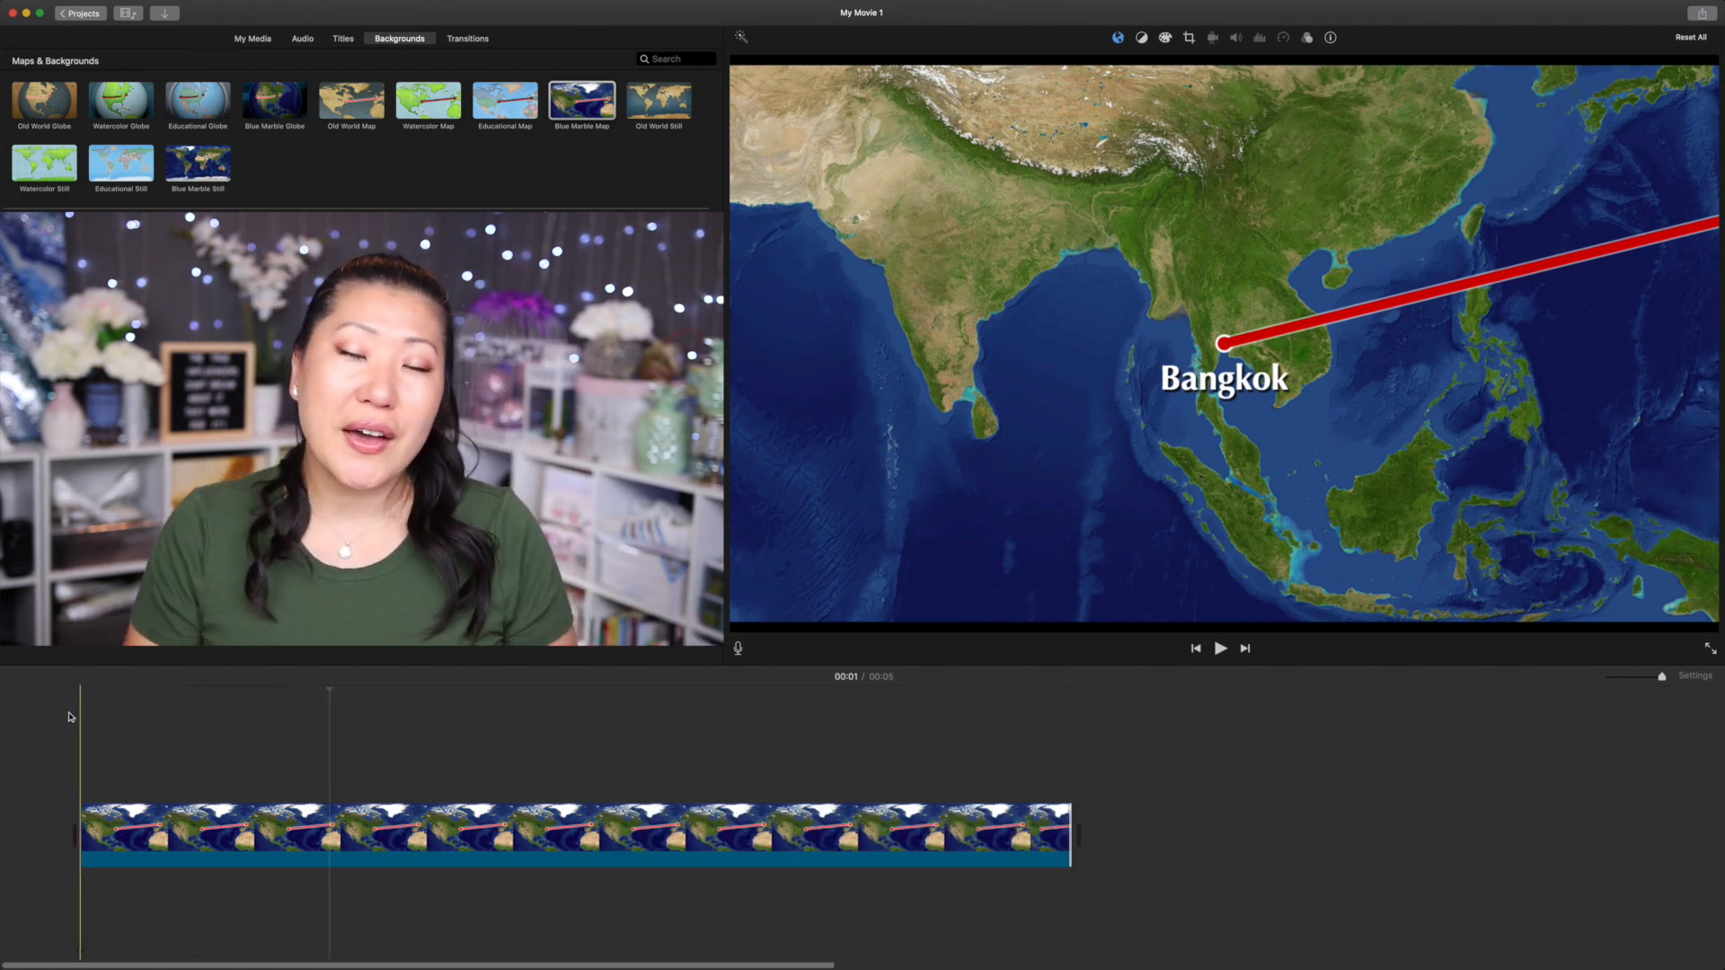
Duplicate the map clip before and after the route clip, giving three clips of about 11 seconds
left_click(1218, 649)
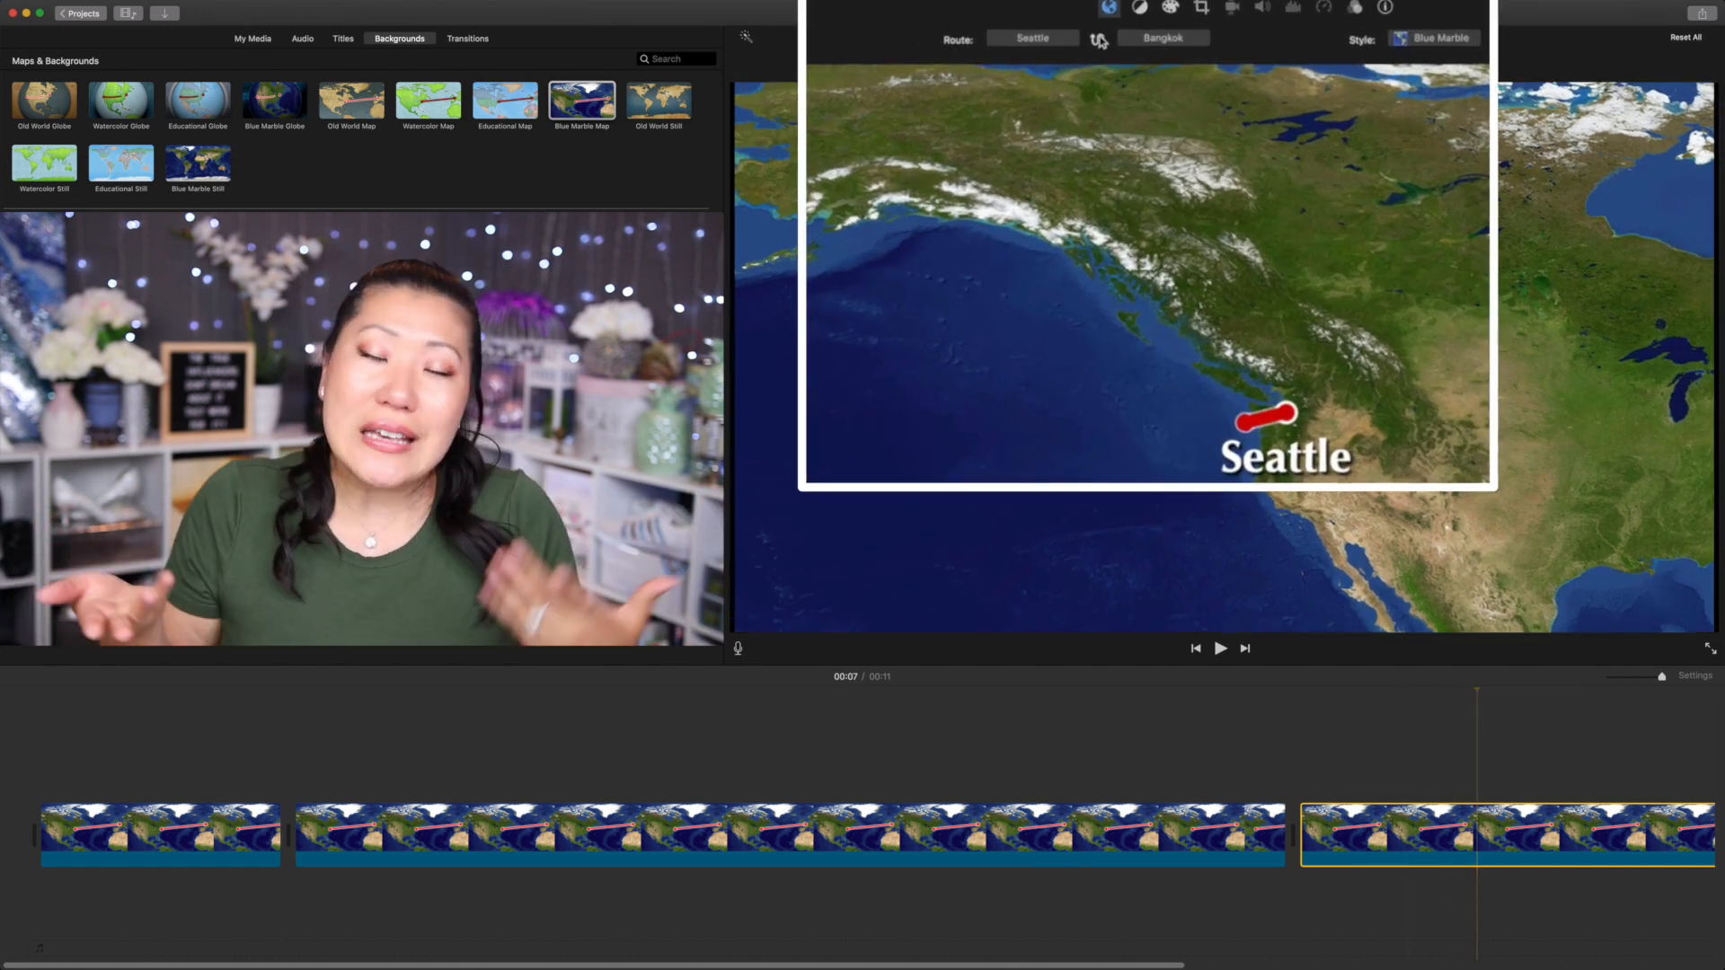
Flip the last clip's route to Bangkok-to-Seattle and play it through to the 11-second end
left_click(1096, 40)
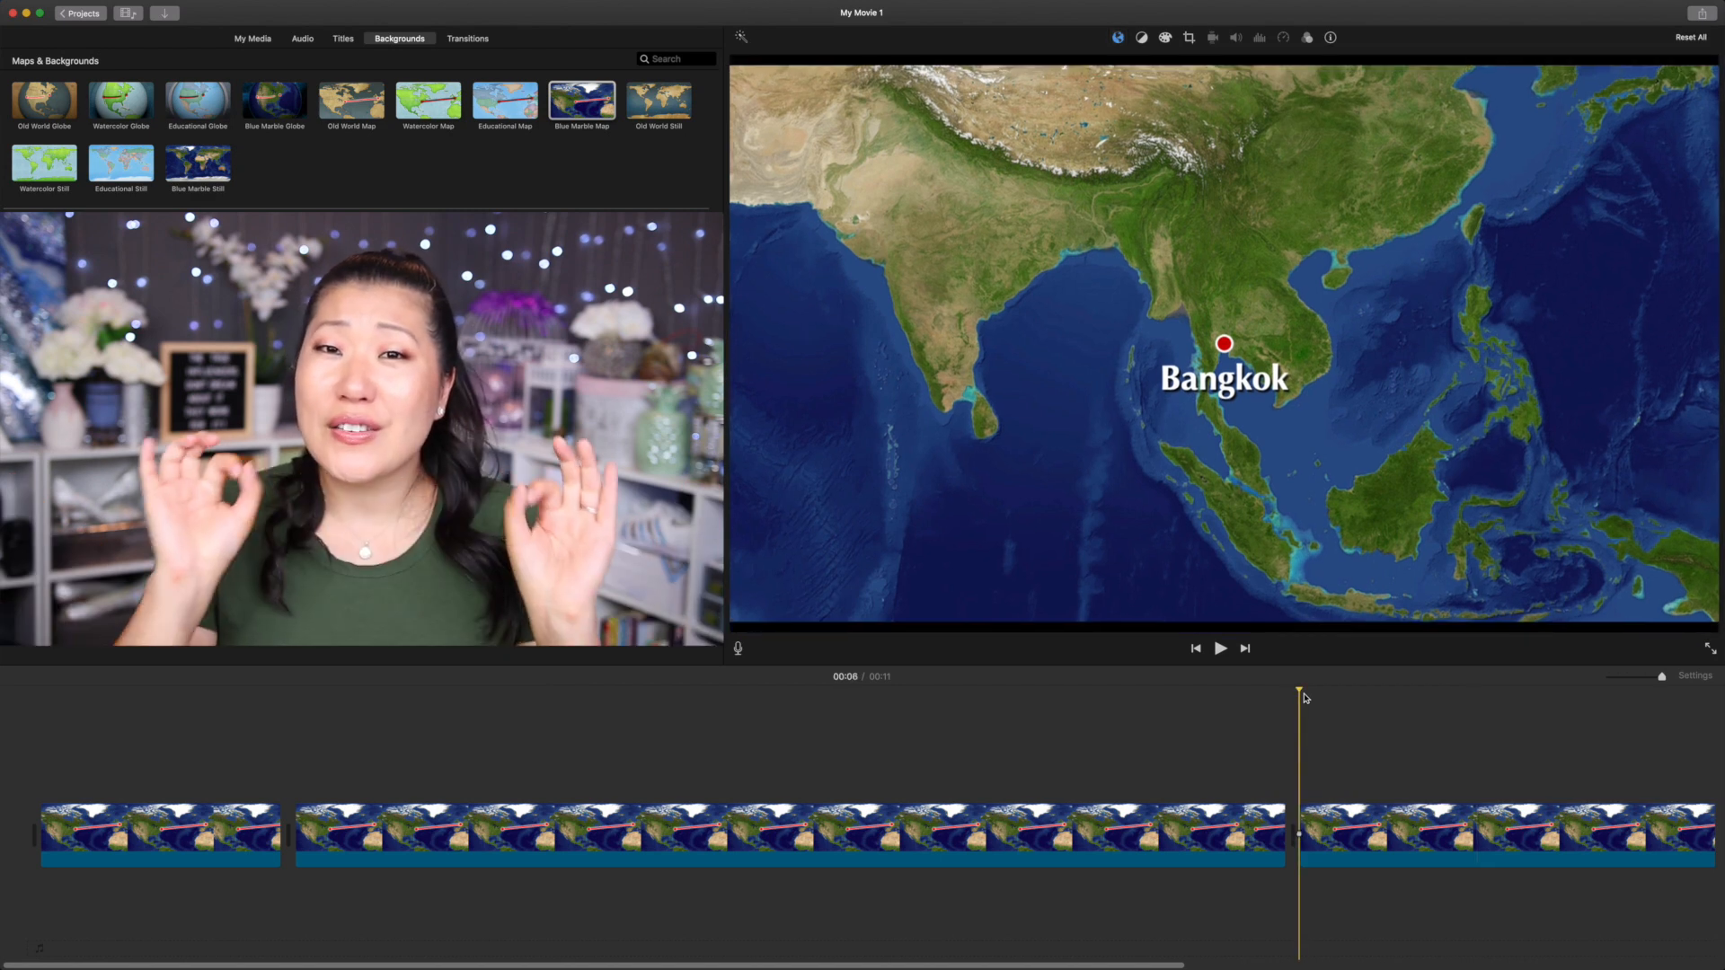
left_click(1218, 649)
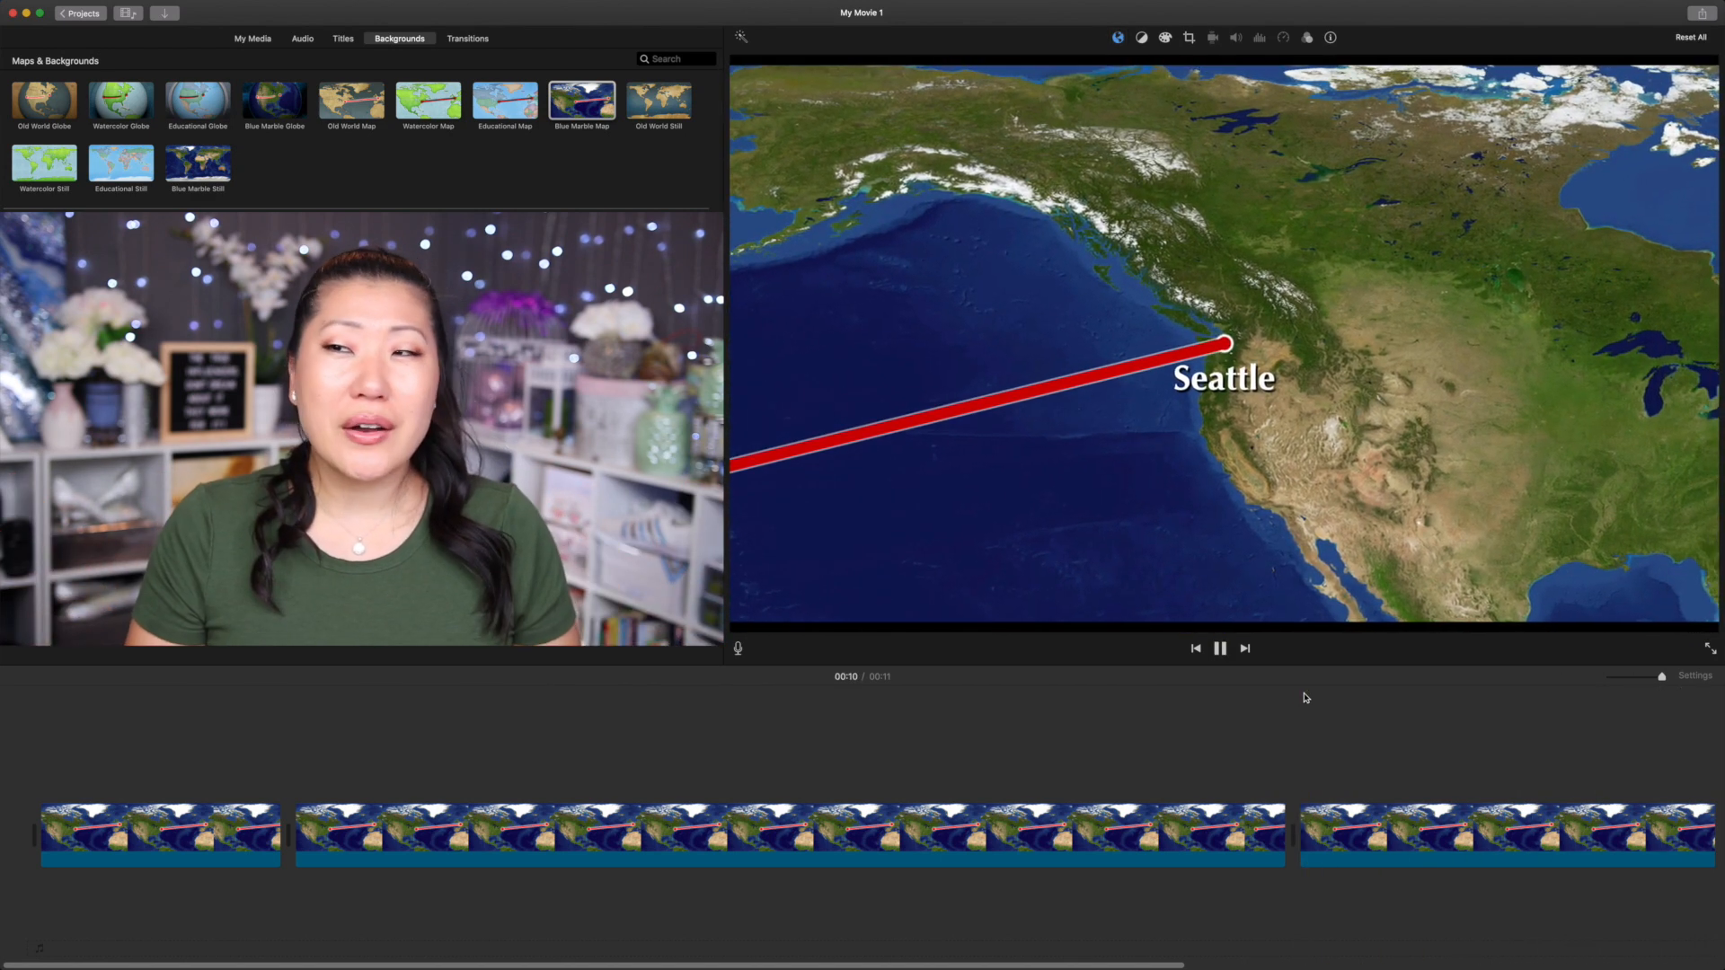
left_click(1218, 648)
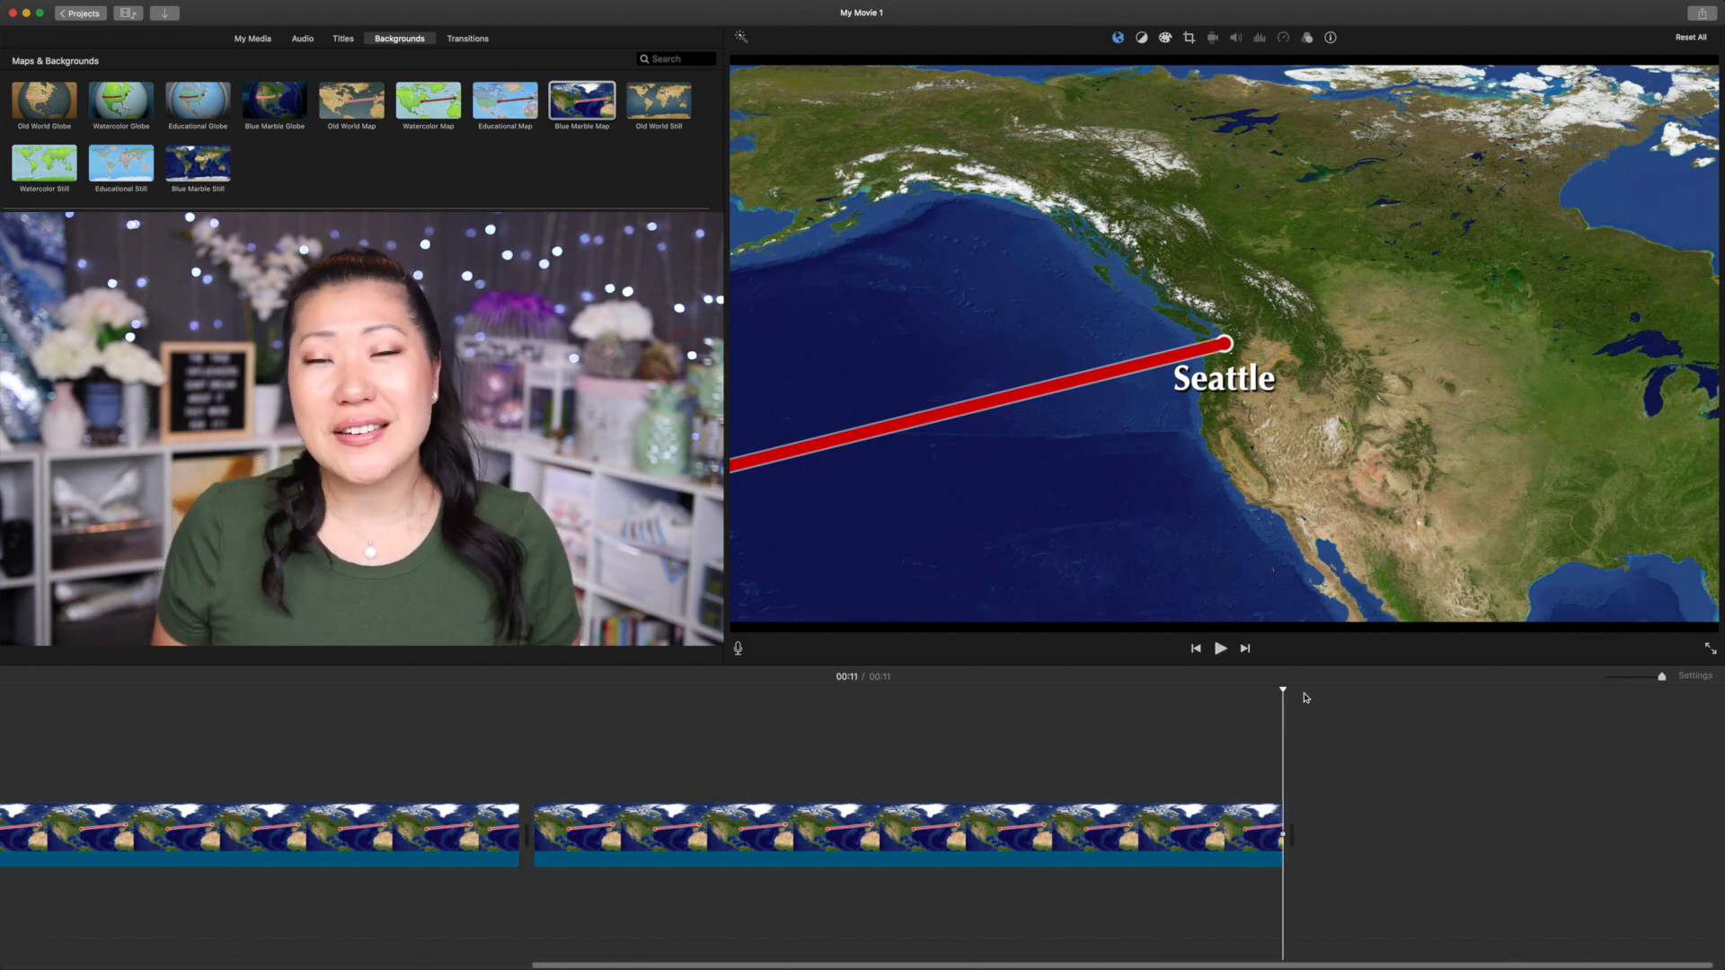